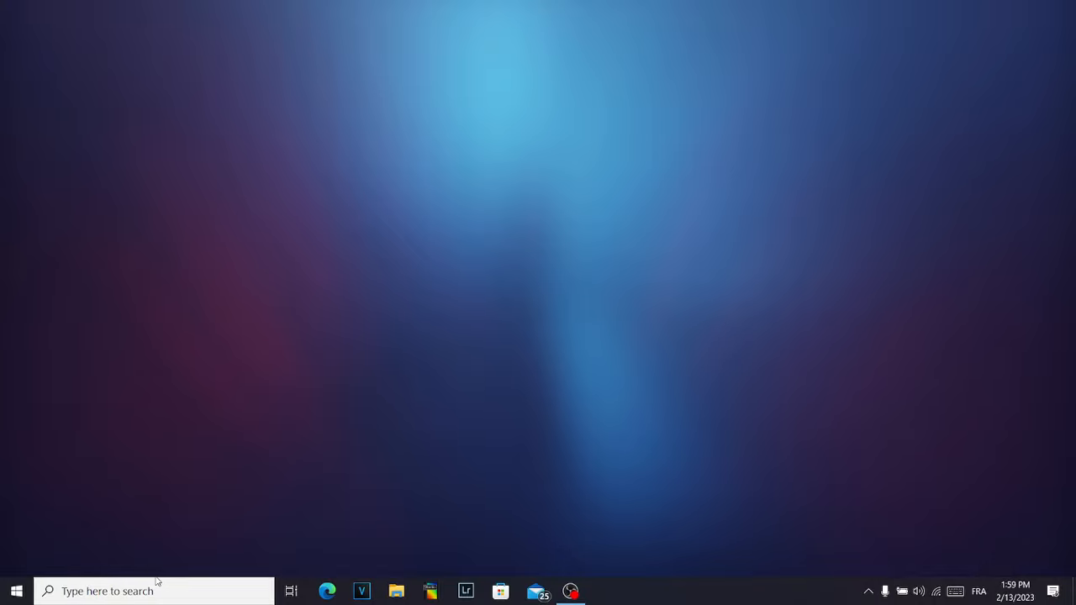
# Search Windows for 'epic' to surface Epic Games Launcher as the best match
pyautogui.click(152, 592)
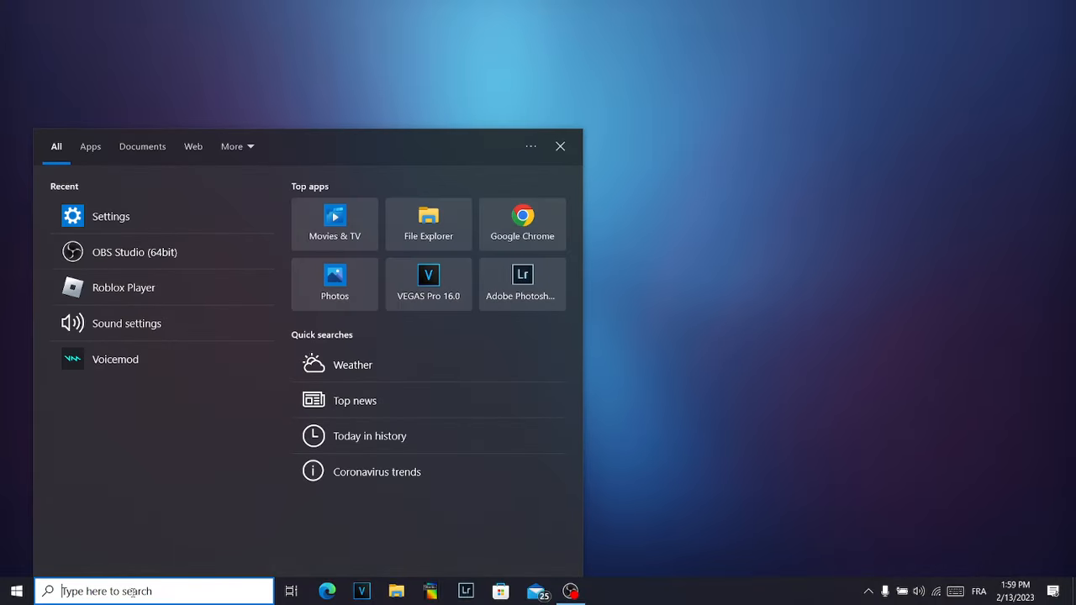
pyautogui.write('epic games')
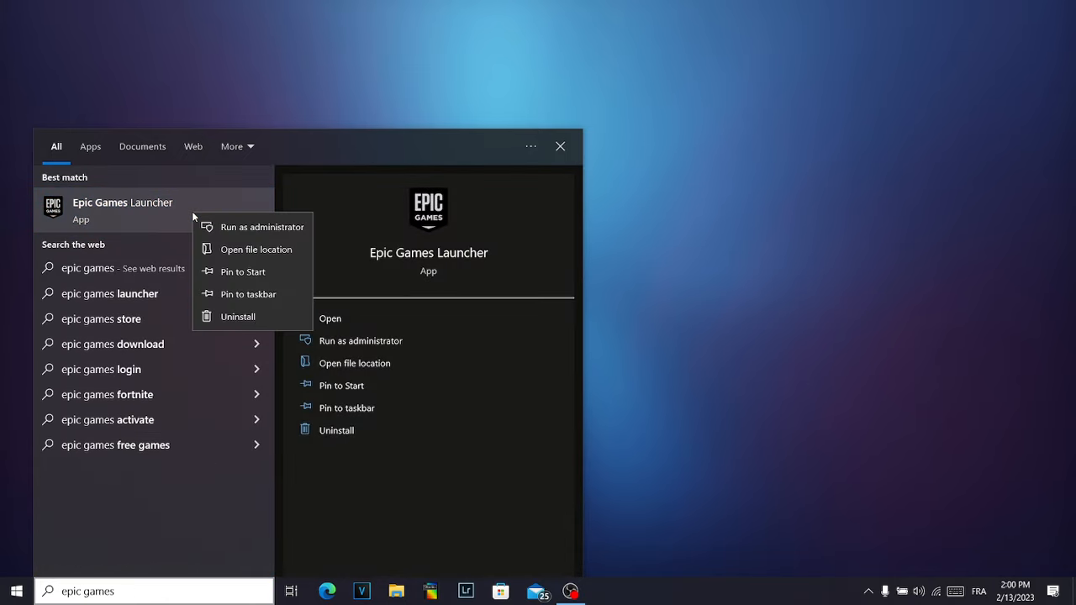
pyautogui.moveTo(262, 227)
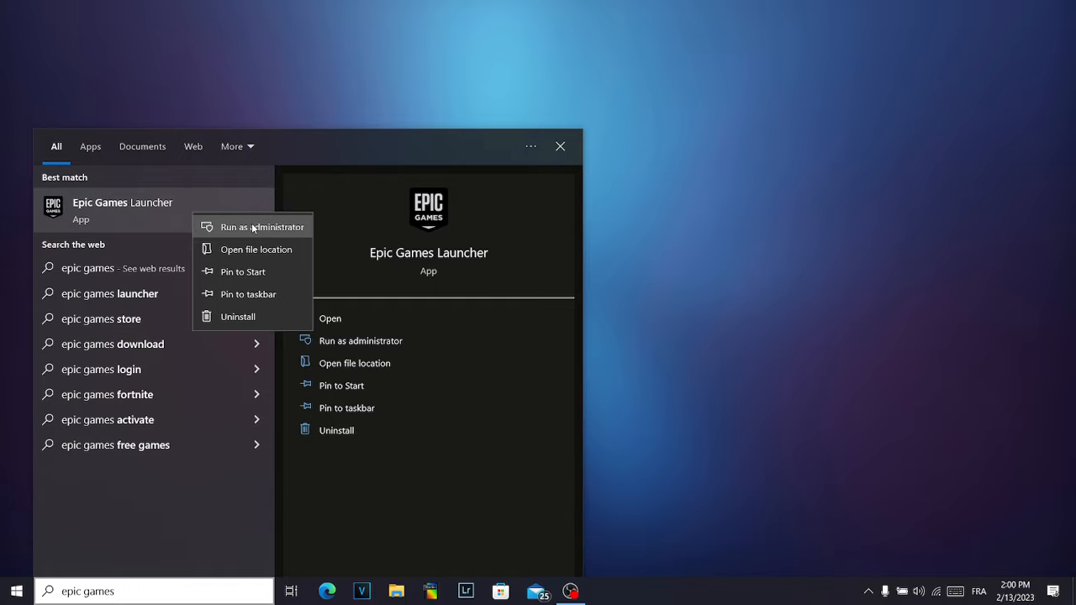
pyautogui.moveTo(262, 227)
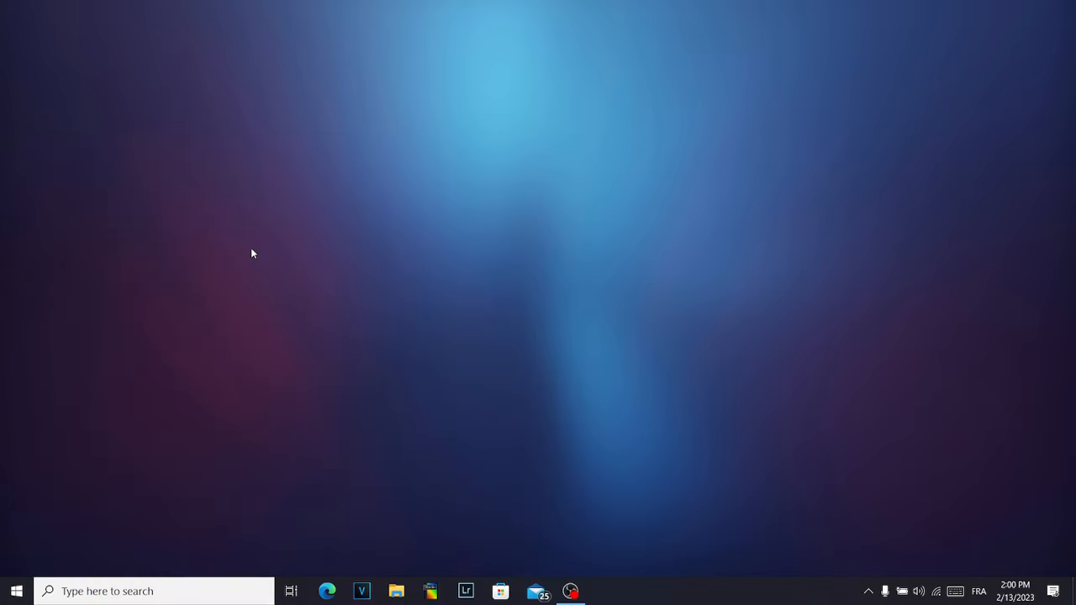
# From the Epic Games Launcher shortcut, open the folder holding the actual EpicGamesLauncher program
pyautogui.click(396, 591)
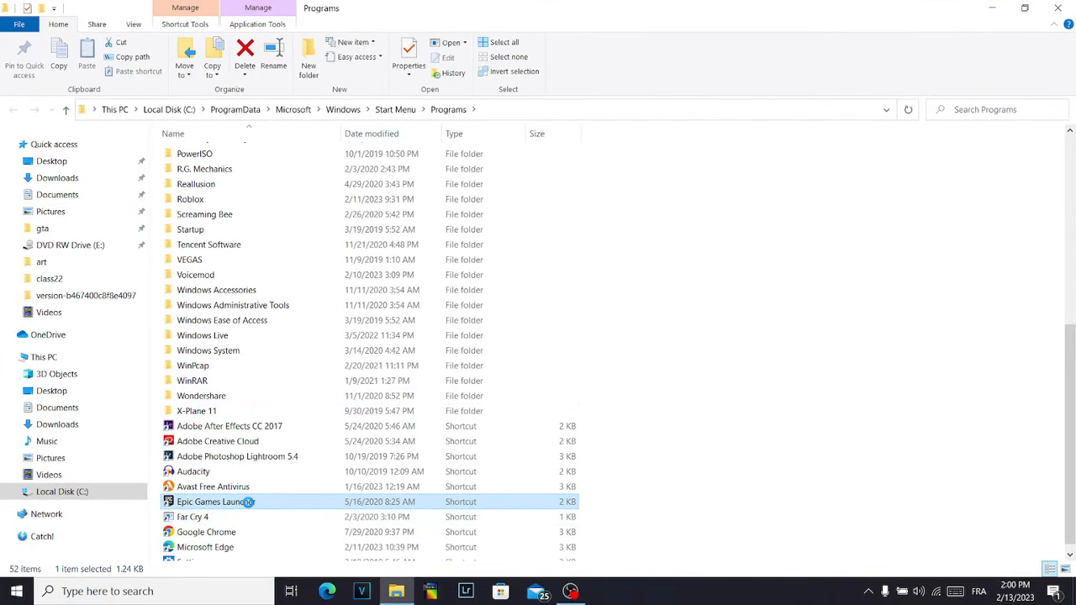
pyautogui.rightClick(212, 501)
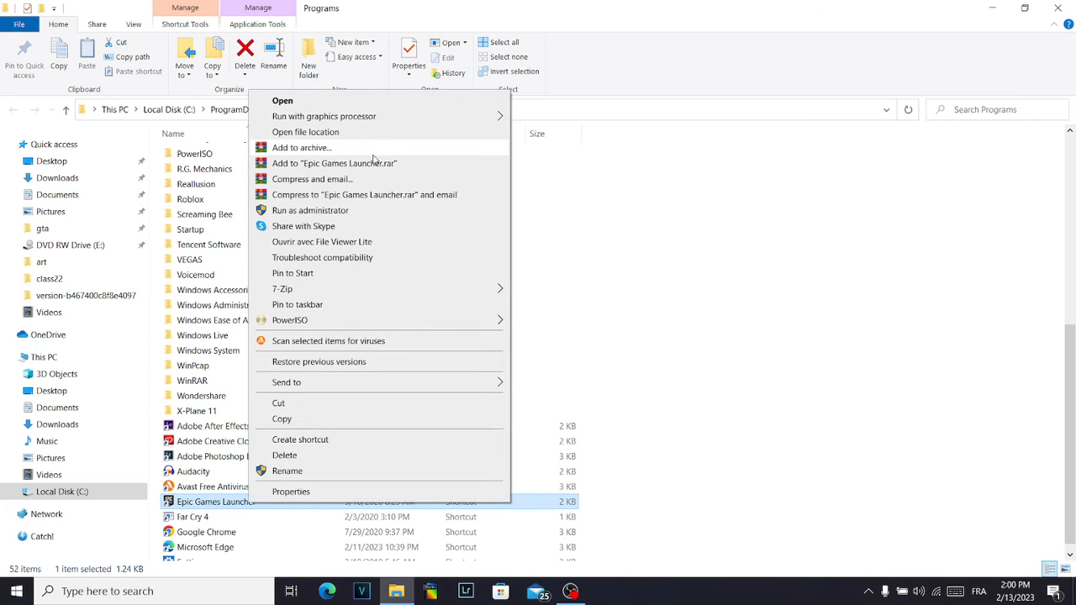
pyautogui.click(306, 131)
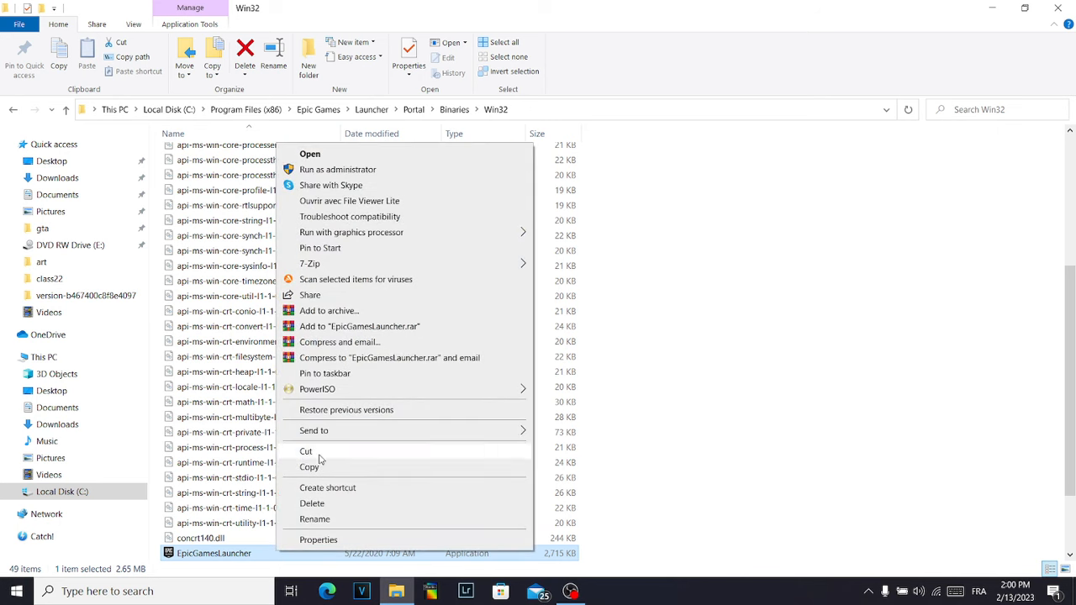
pyautogui.moveTo(351, 232)
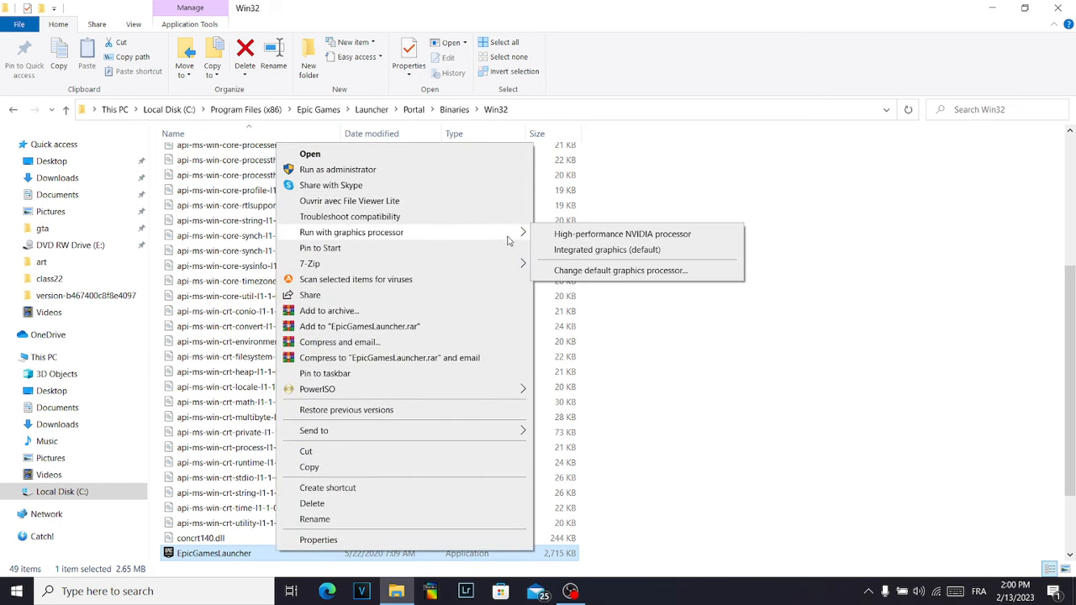
pyautogui.moveTo(859, 192)
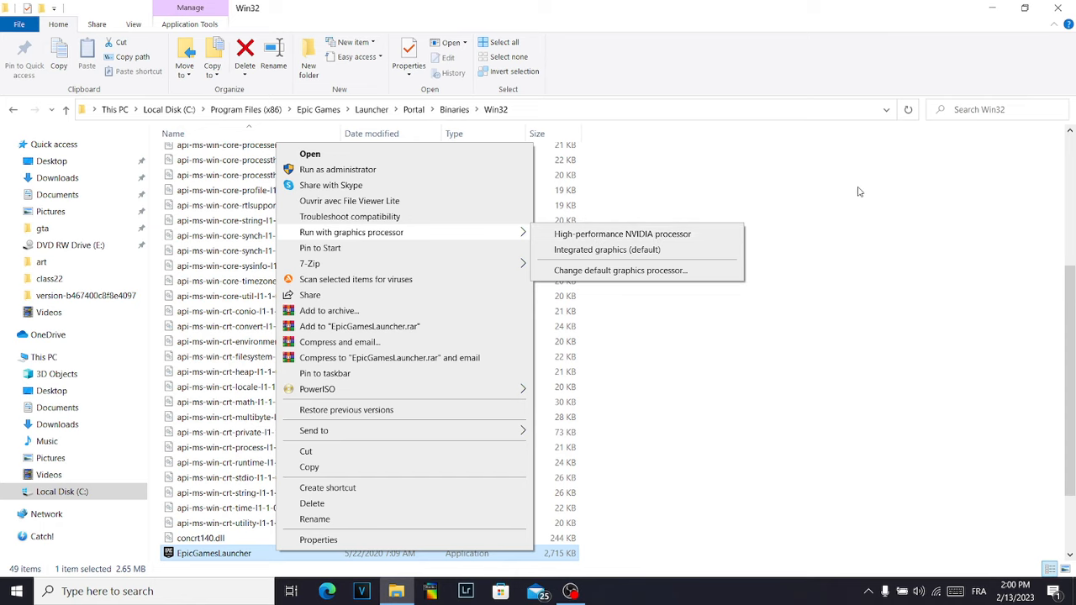